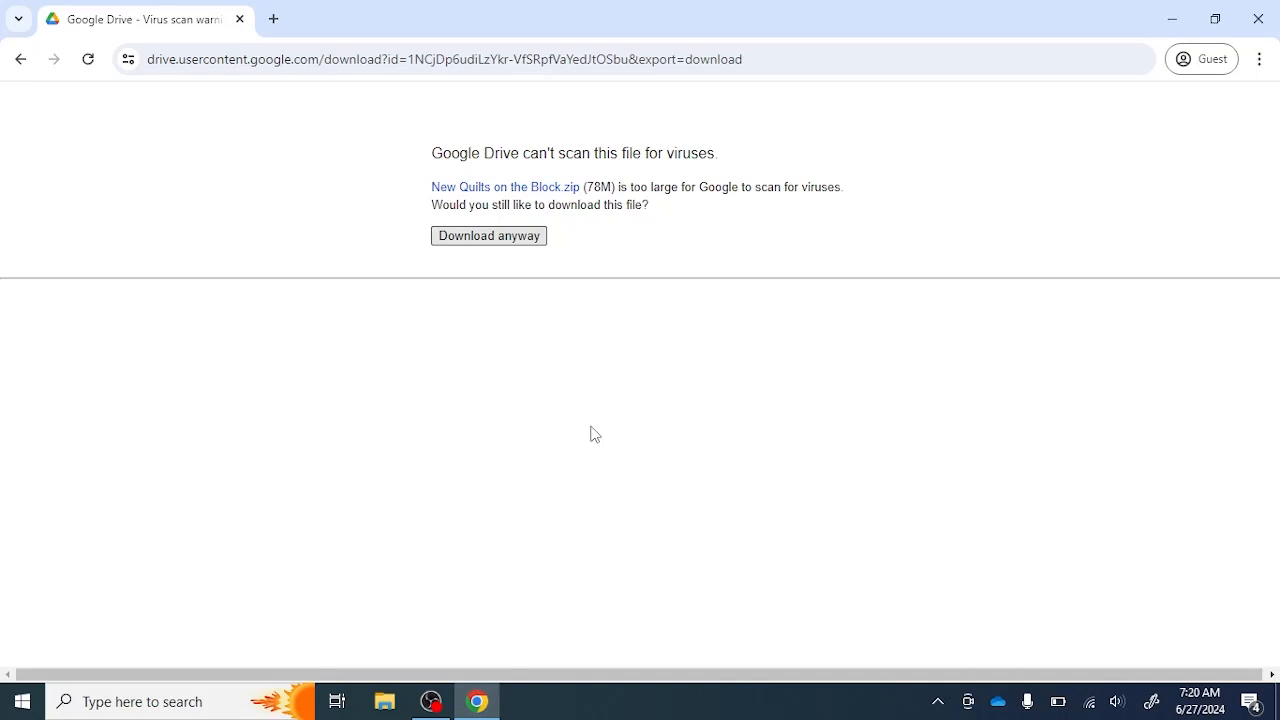
# Step: Download New Quilts on the Block.zip to Downloads despite the virus-scan warning and show recent downloads
pyautogui.click(488, 235)
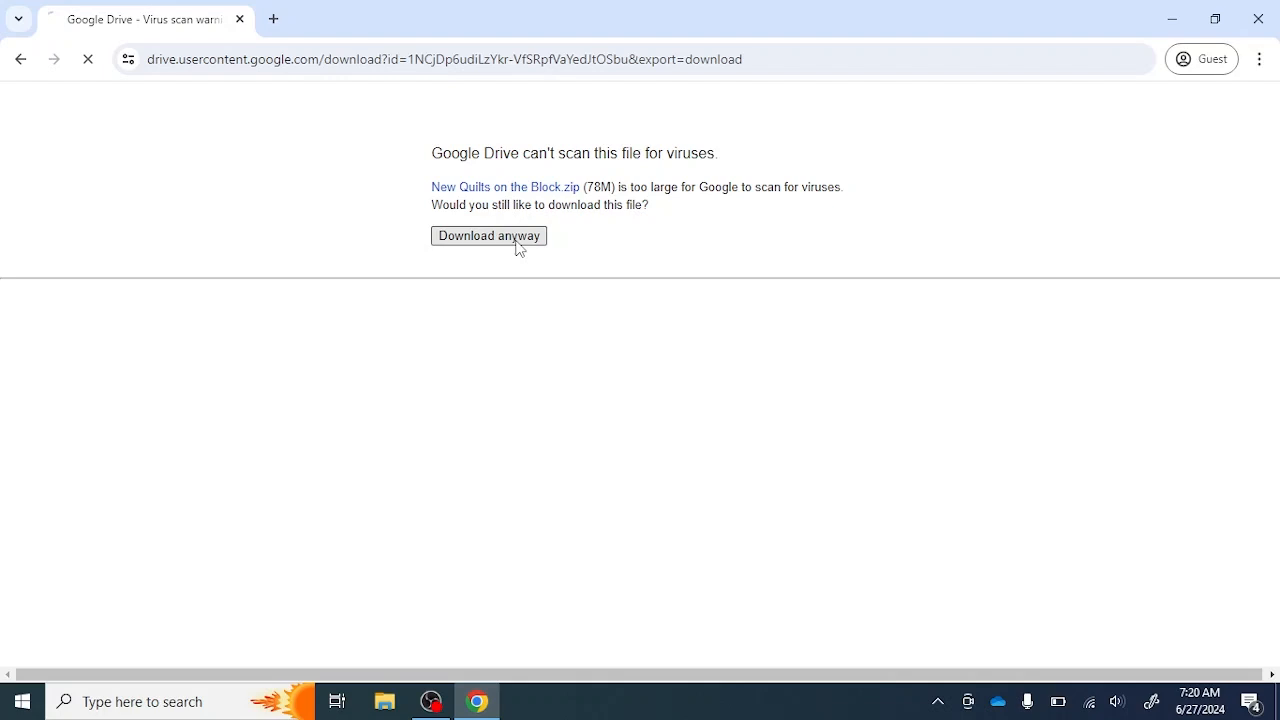
pyautogui.click(489, 235)
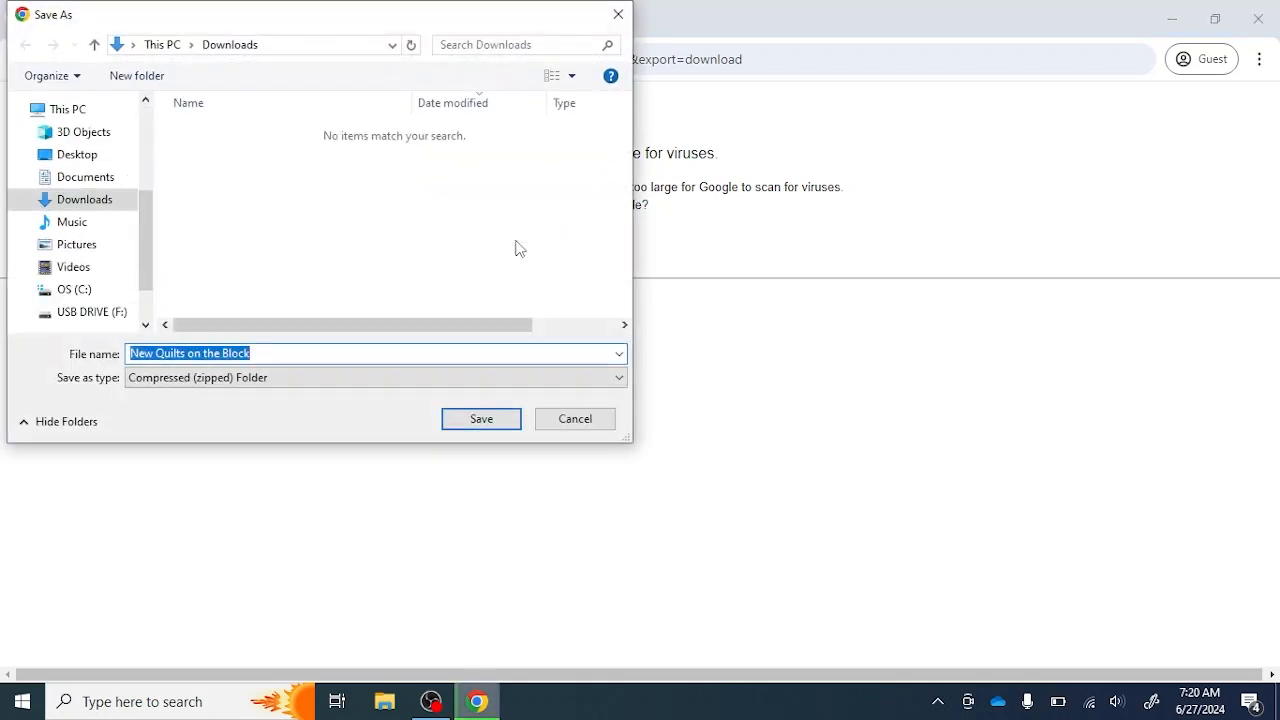
pyautogui.moveTo(273, 205)
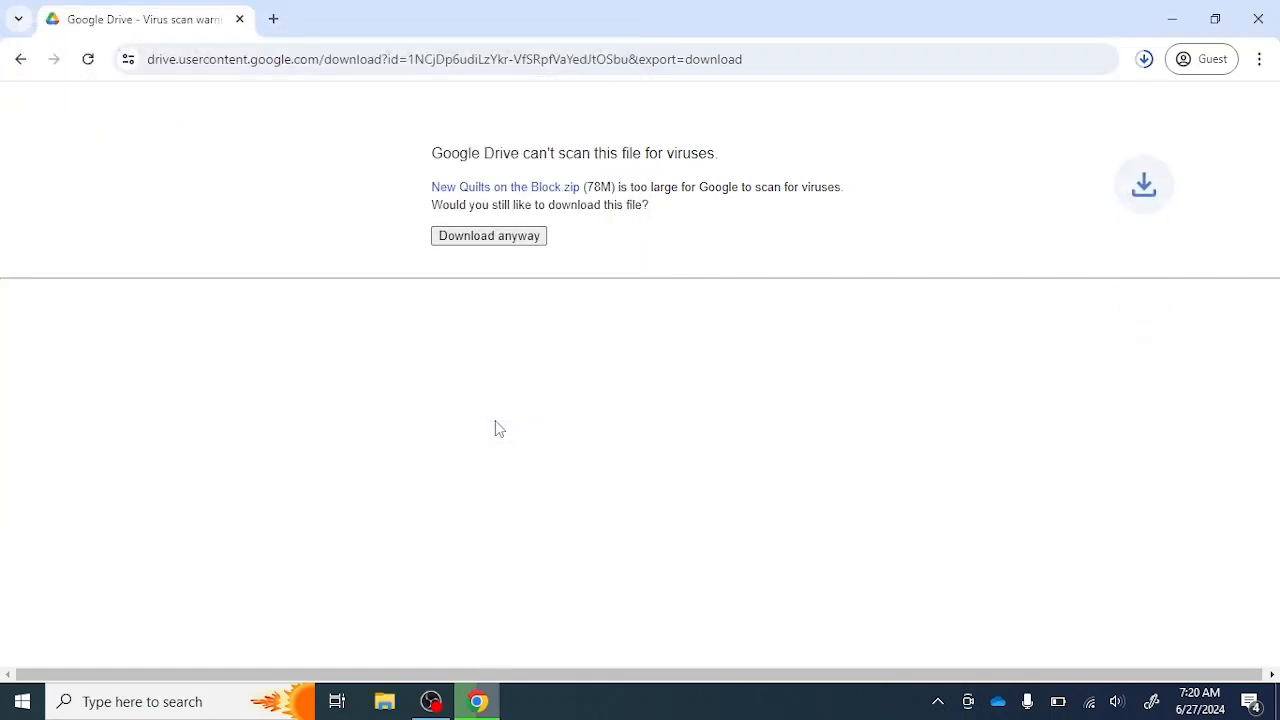
pyautogui.moveTo(865, 338)
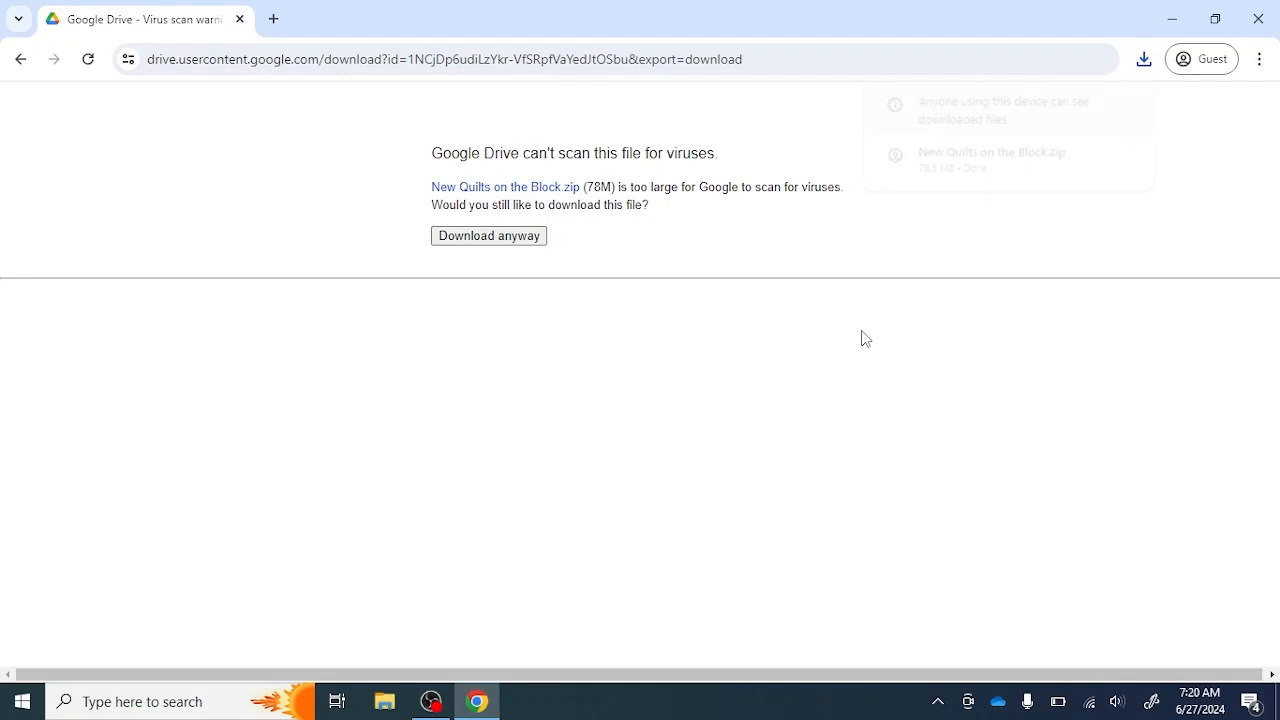
pyautogui.click(1143, 59)
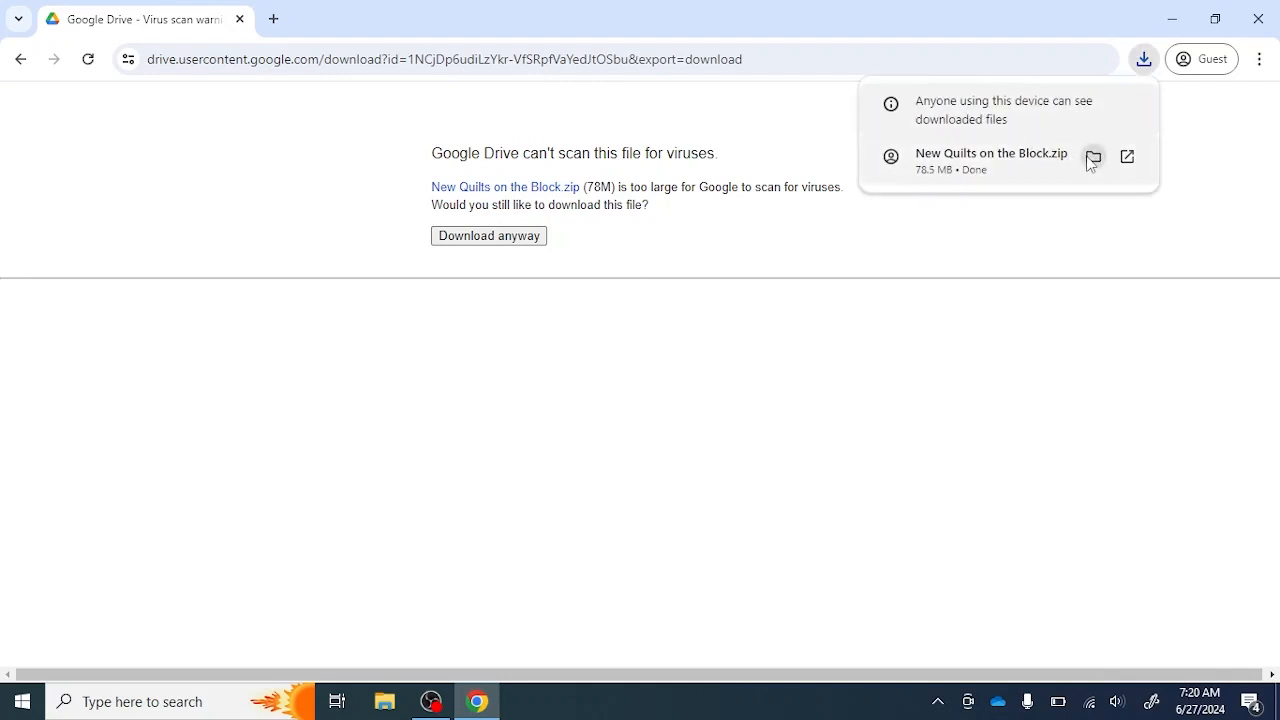
pyautogui.moveTo(1092, 157)
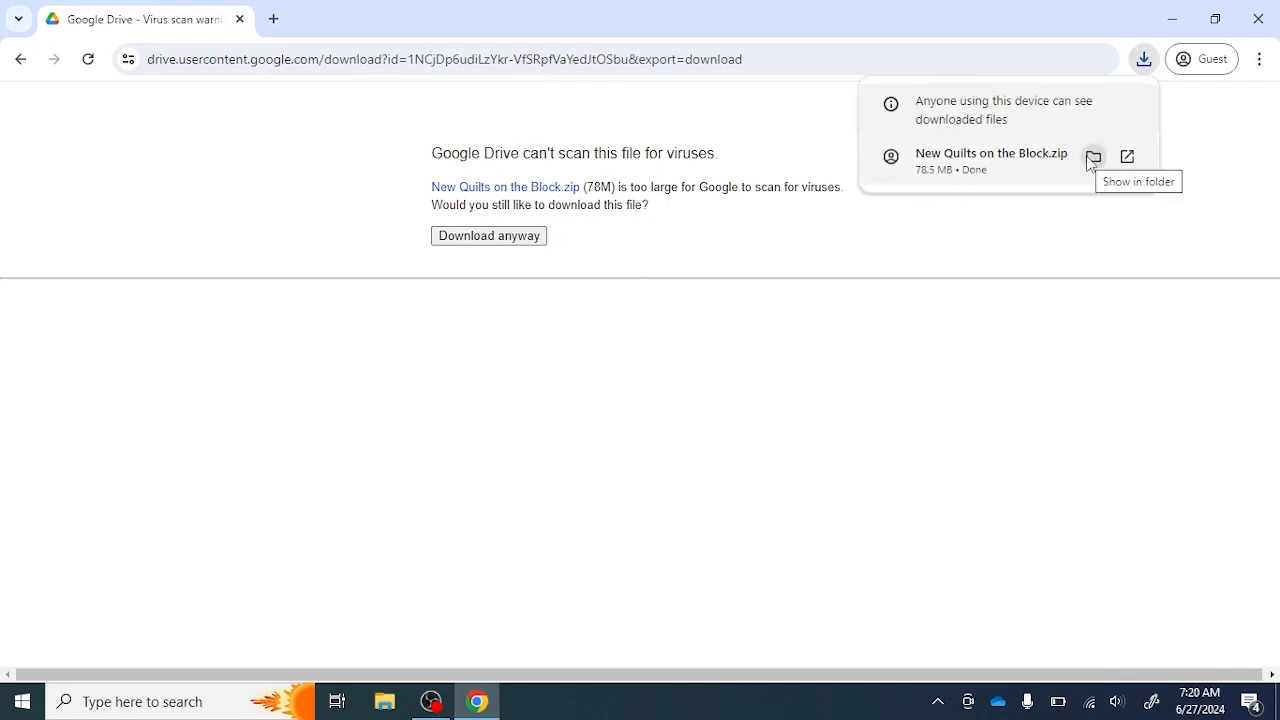
pyautogui.moveTo(385, 701)
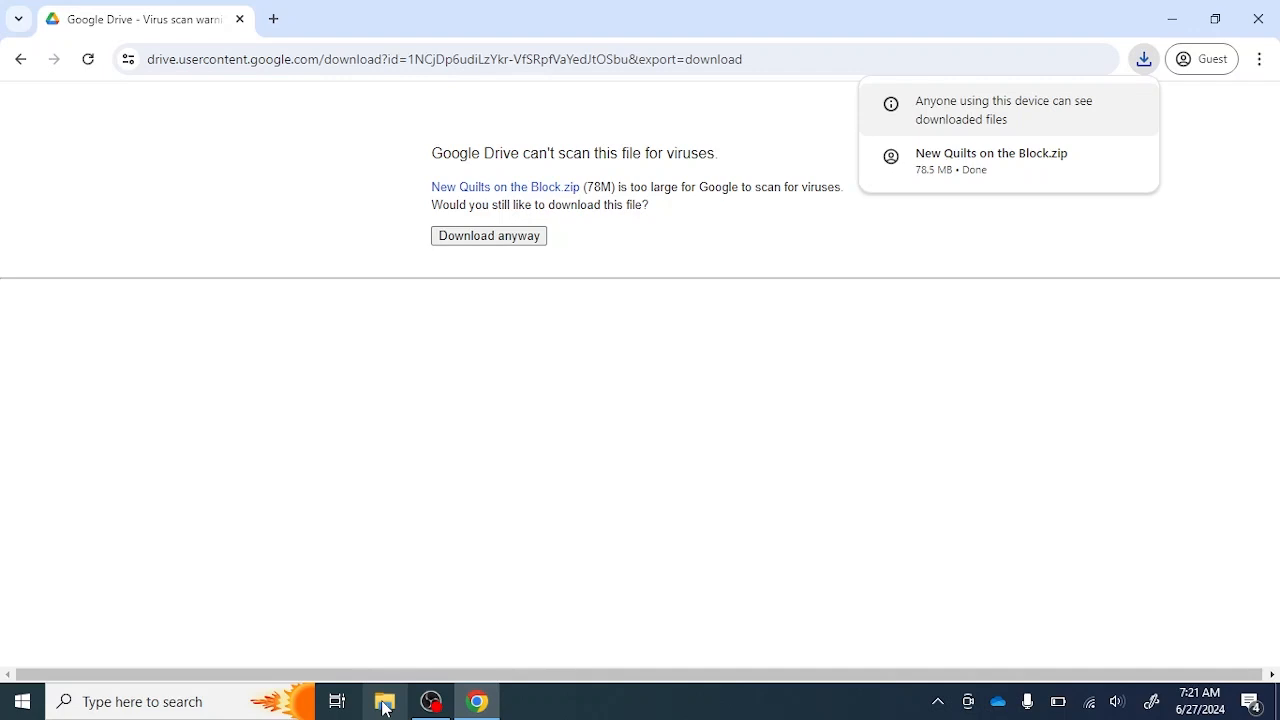
# Step: Bring up the context menu for New Quilts on the Block.zip in Downloads
pyautogui.click(384, 701)
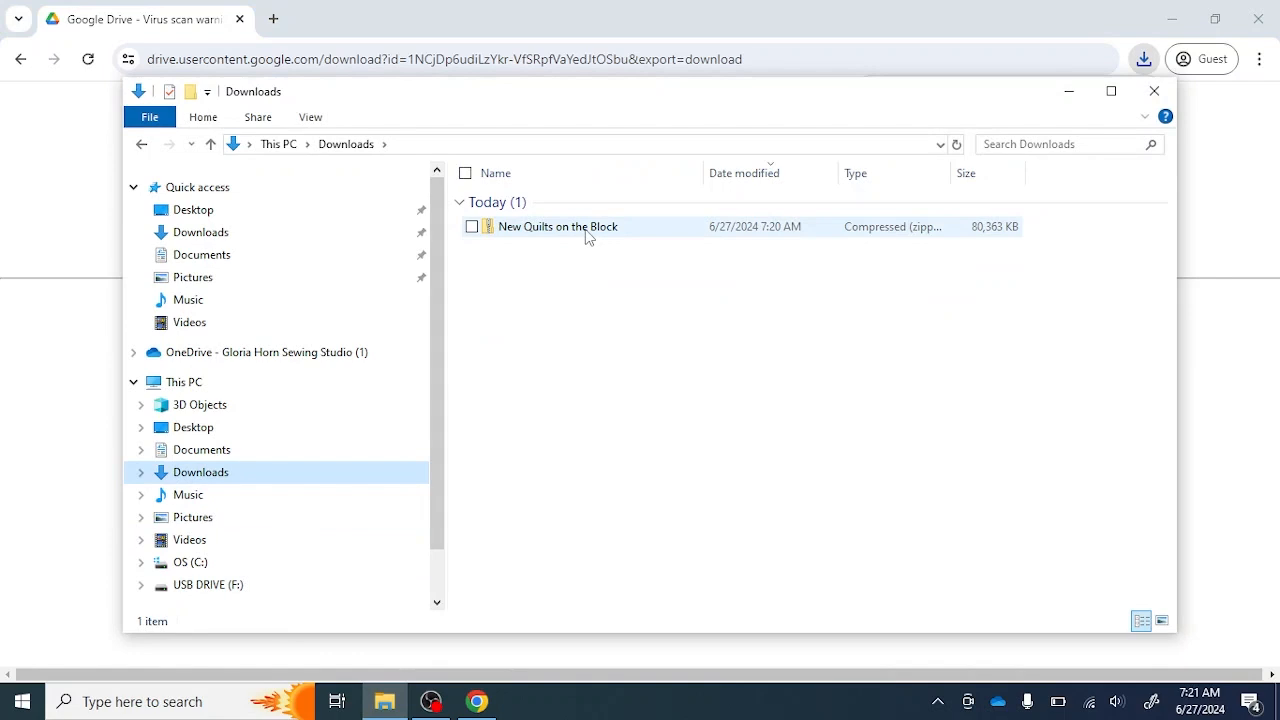
pyautogui.rightClick(558, 226)
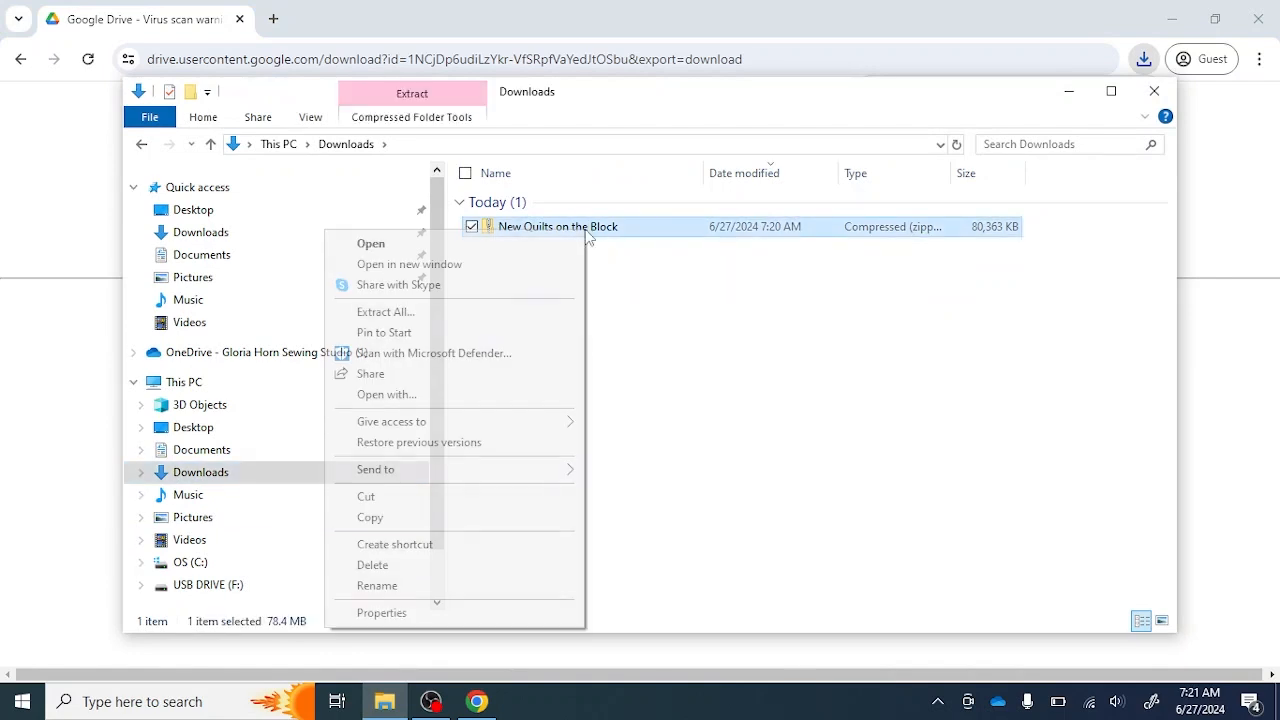
pyautogui.moveTo(485, 323)
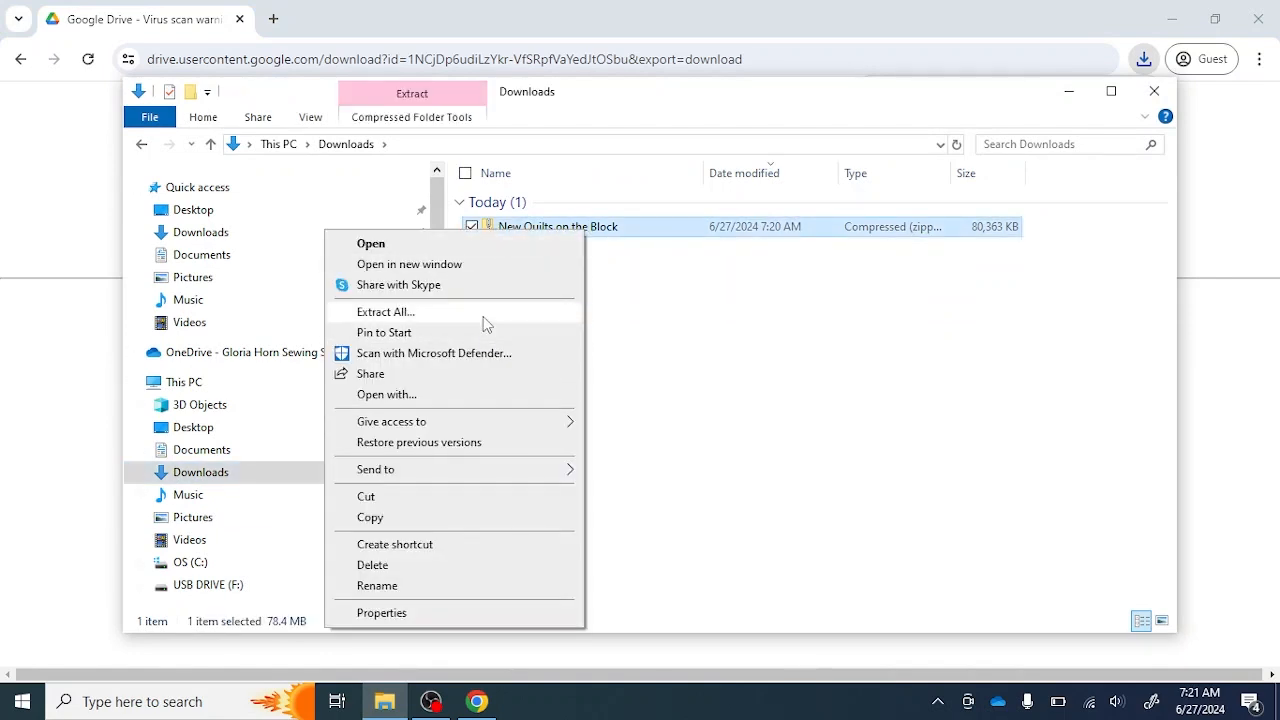
# Step: Extract all of the zip into the default Downloads\New Quilts on the Block folder
pyautogui.click(384, 311)
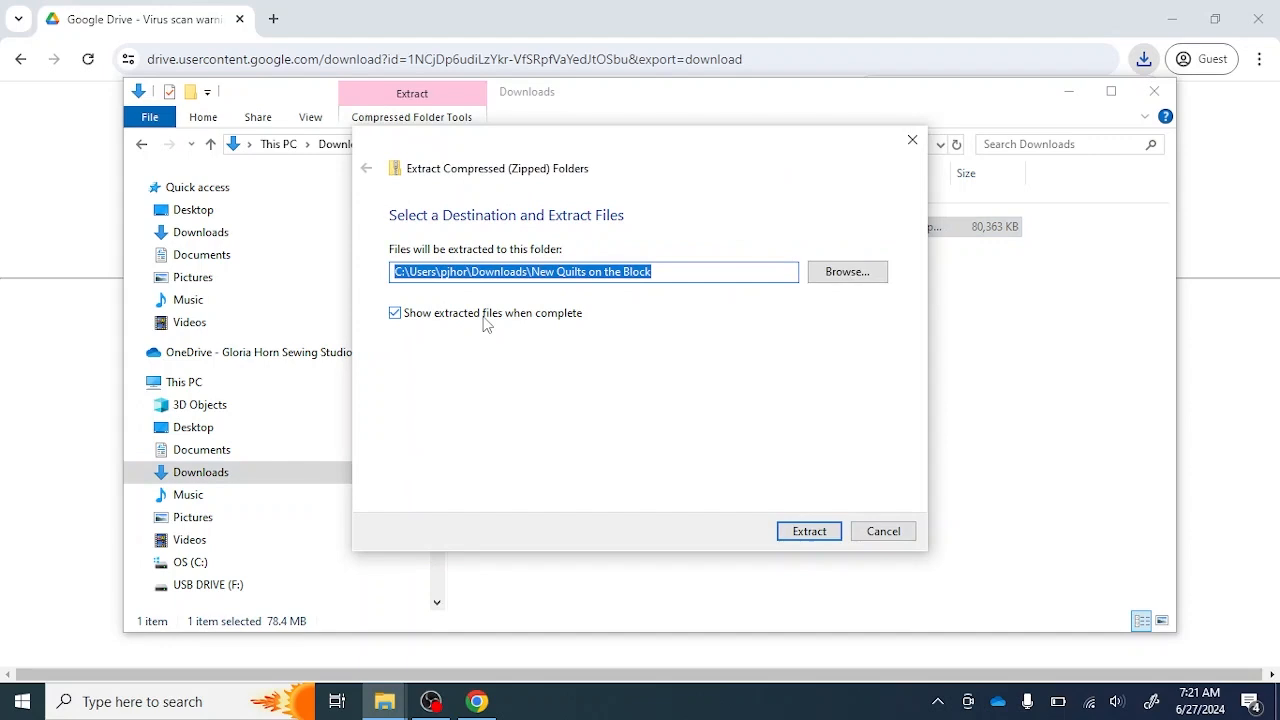
pyautogui.moveTo(725, 441)
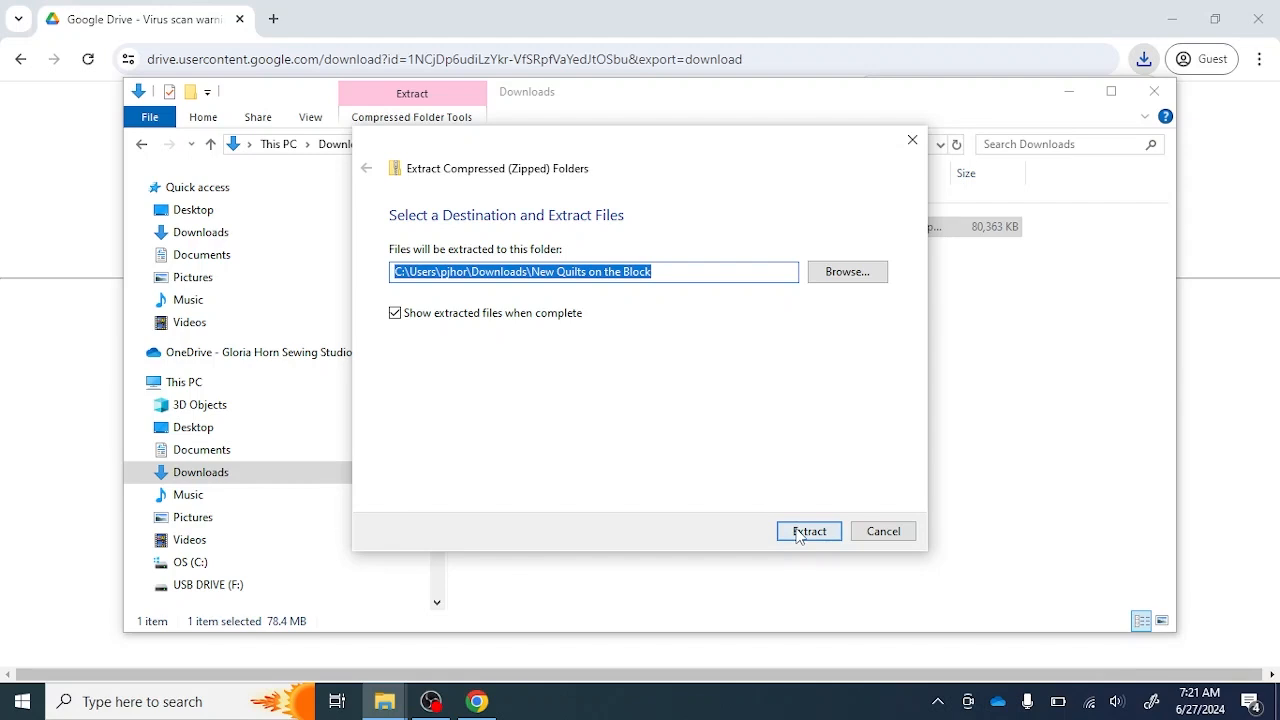
pyautogui.click(808, 531)
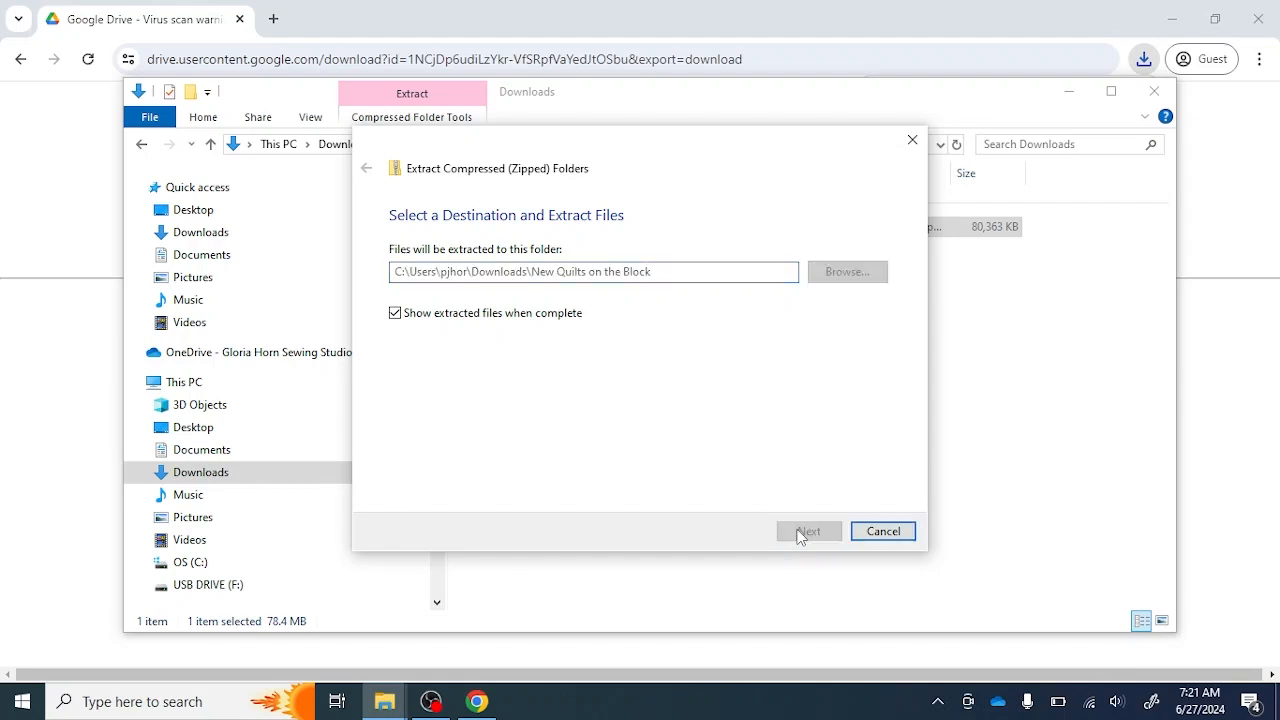
pyautogui.click(808, 531)
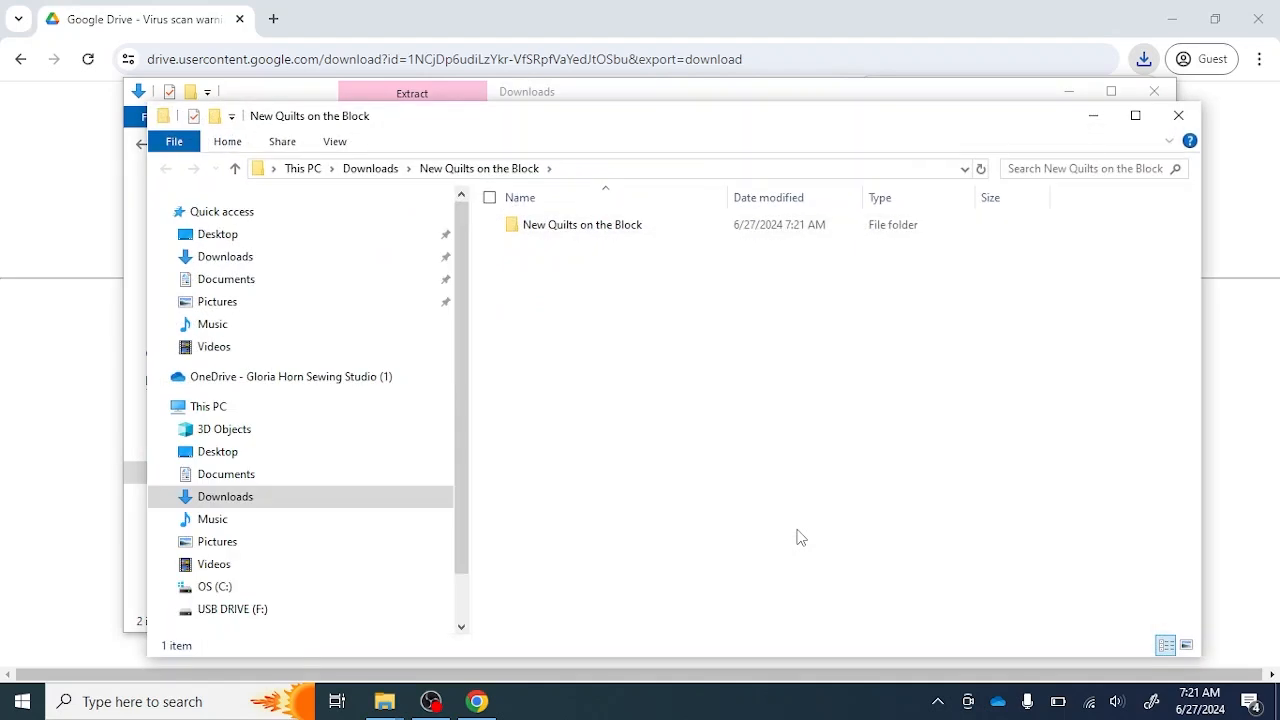
pyautogui.moveTo(585, 243)
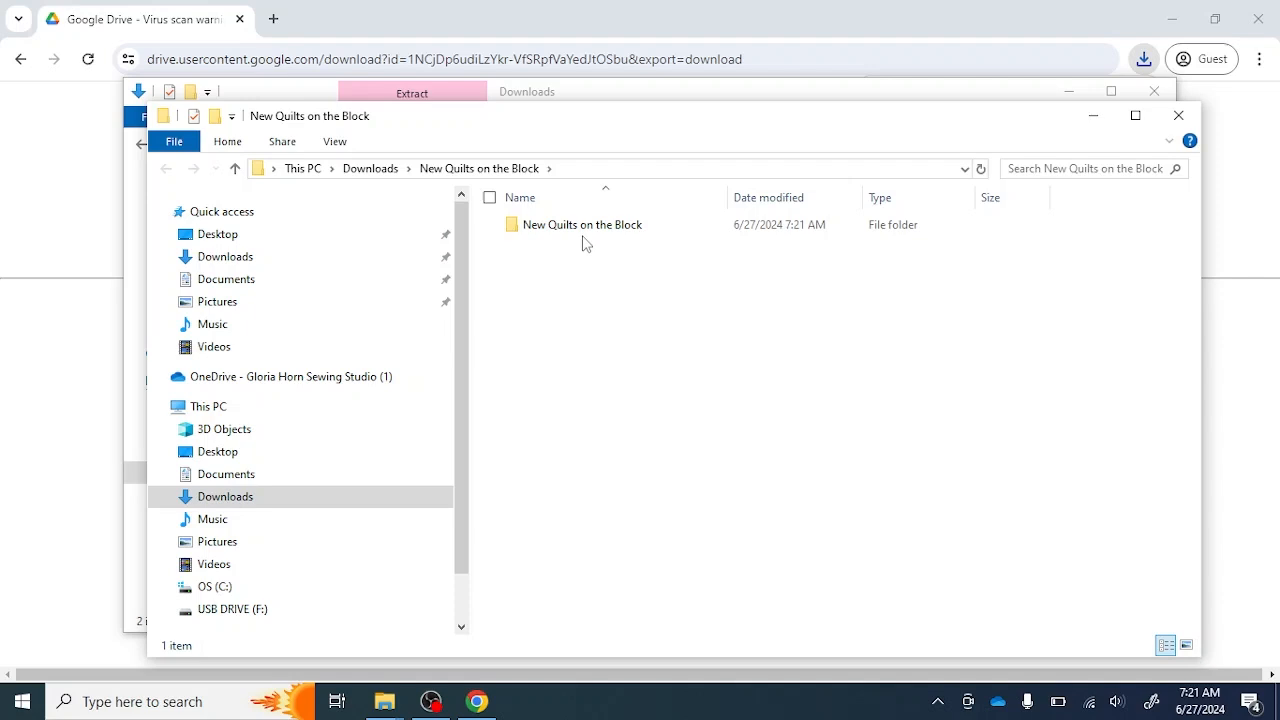
# Step: Copy the extracted inner New Quilts on the Block folder to the clipboard
pyautogui.rightClick(583, 224)
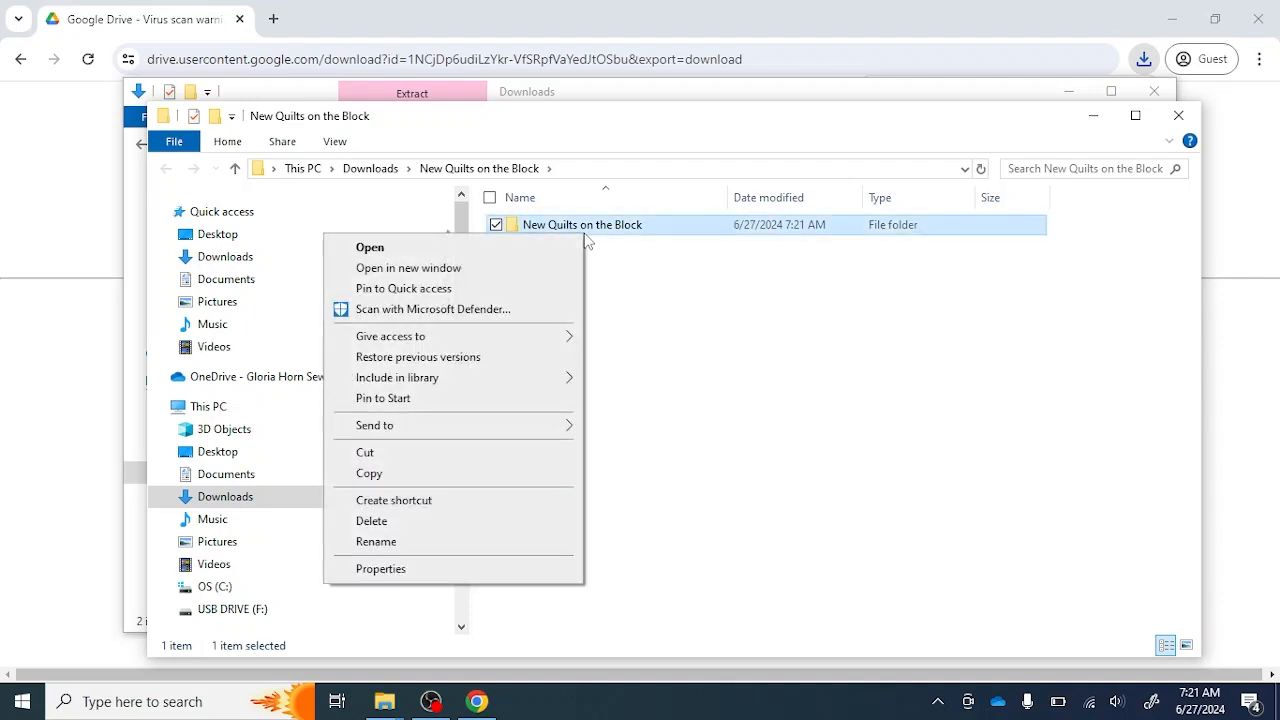
pyautogui.moveTo(415, 473)
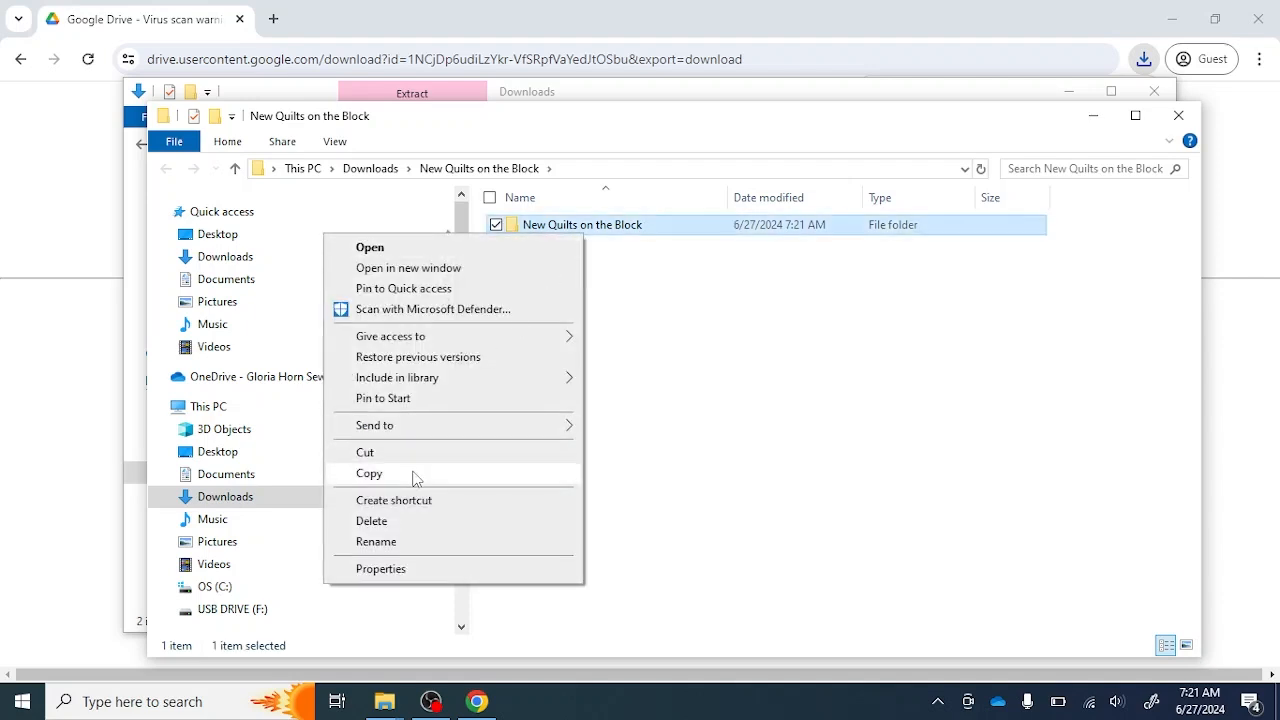
pyautogui.click(209, 406)
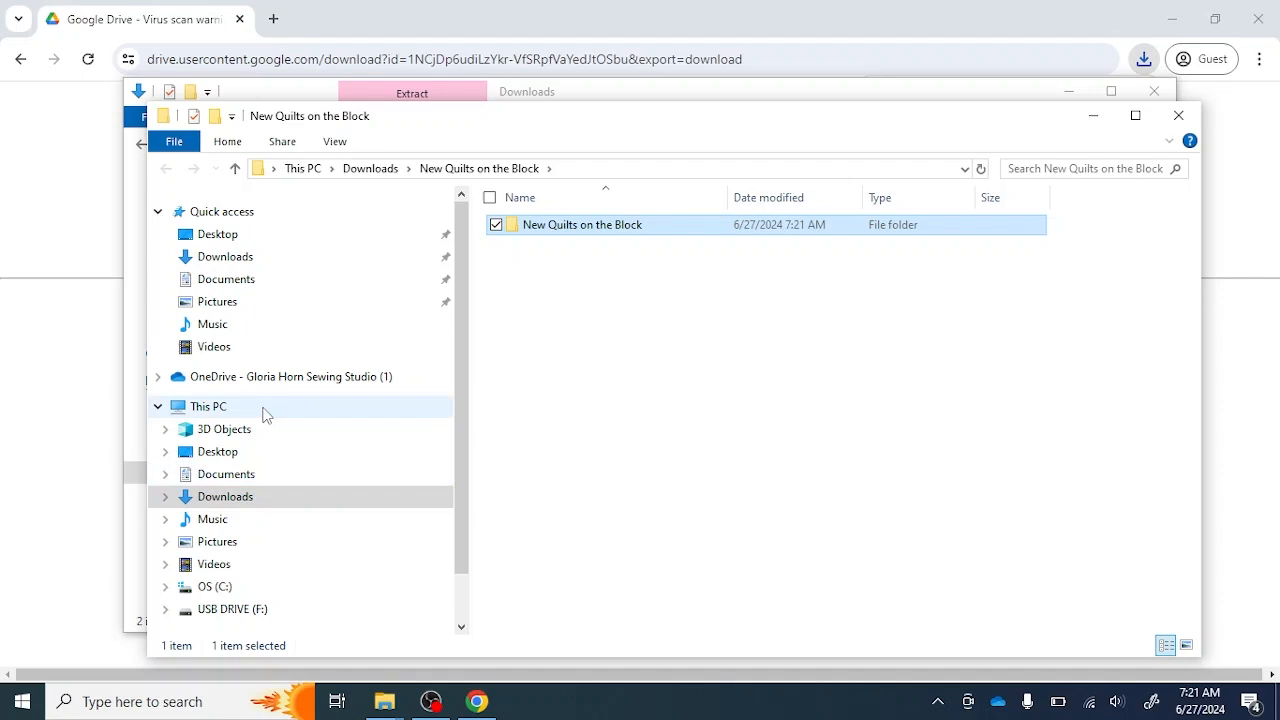
# Step: Paste the New Quilts on the Block folder onto USB DRIVE (F:), starting the 311-item copy
pyautogui.click(208, 406)
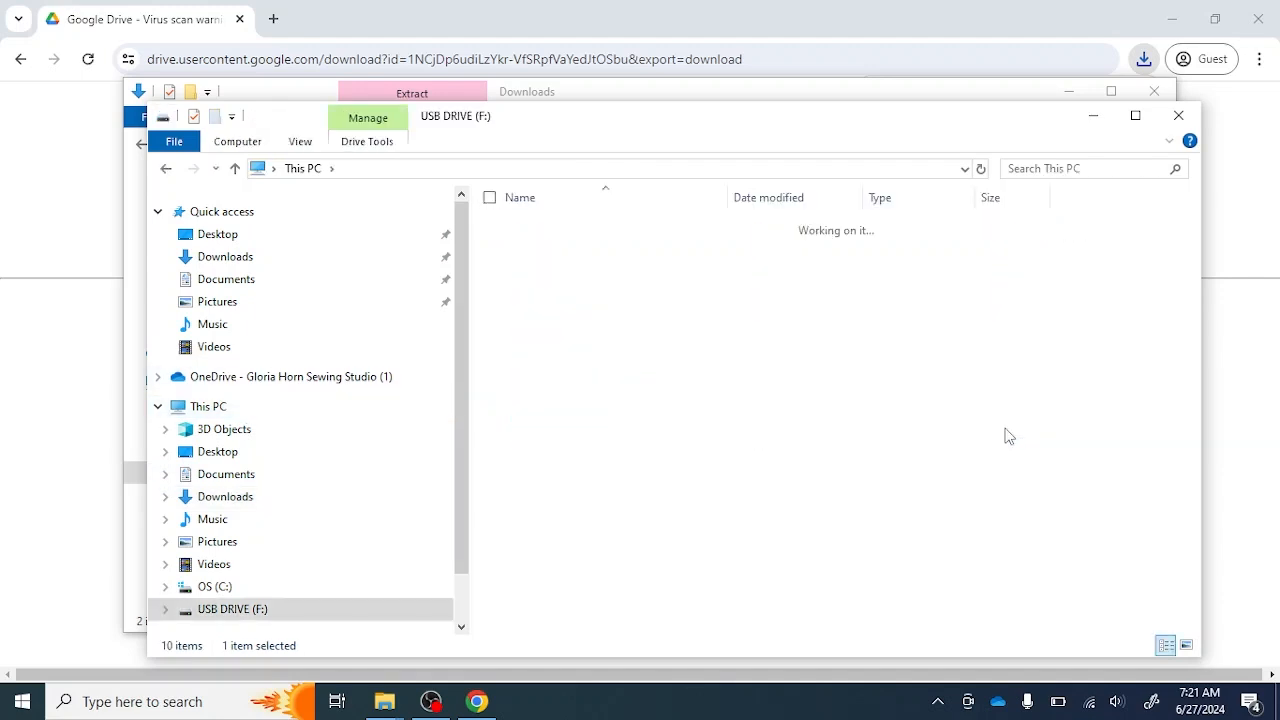
pyautogui.click(233, 609)
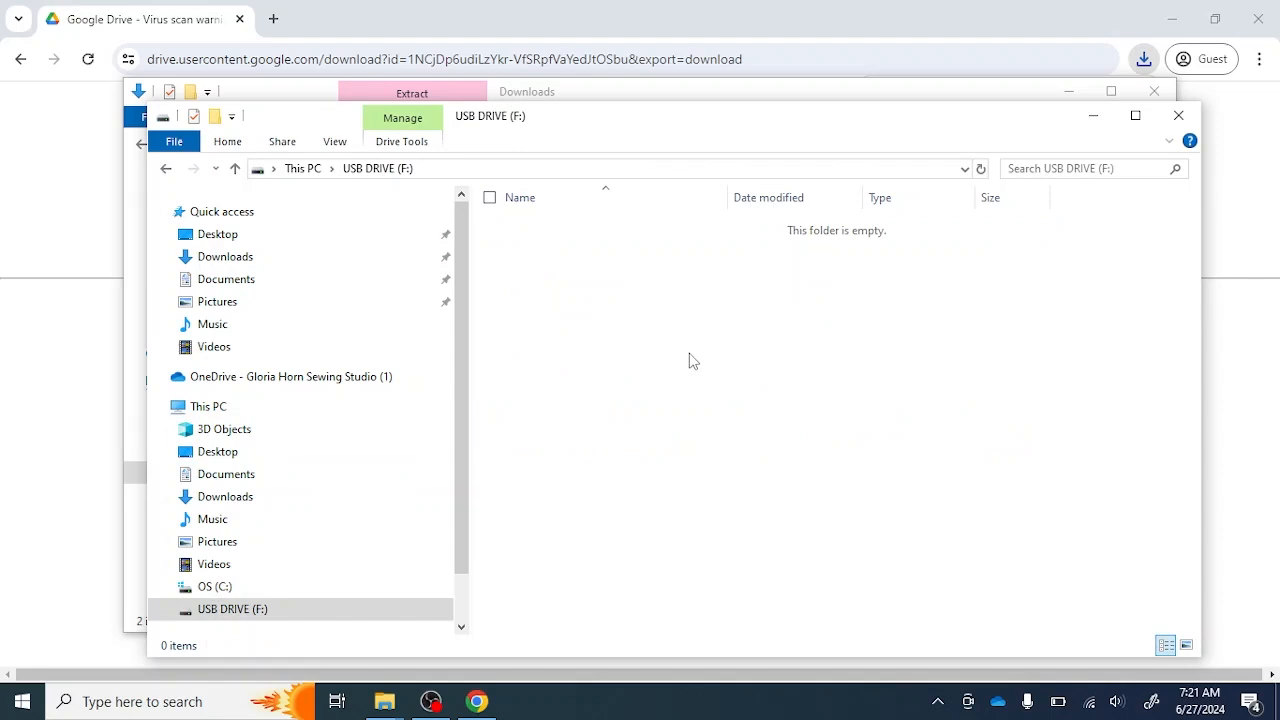
pyautogui.rightClick(693, 360)
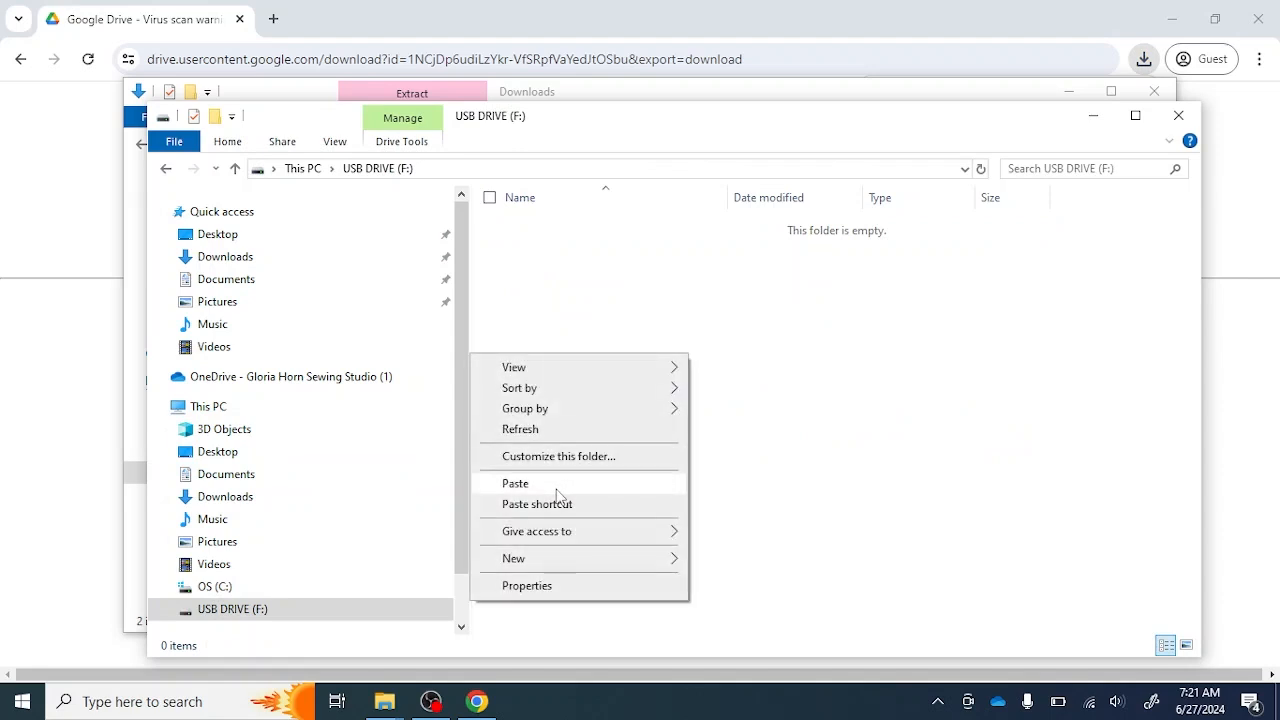
pyautogui.click(515, 483)
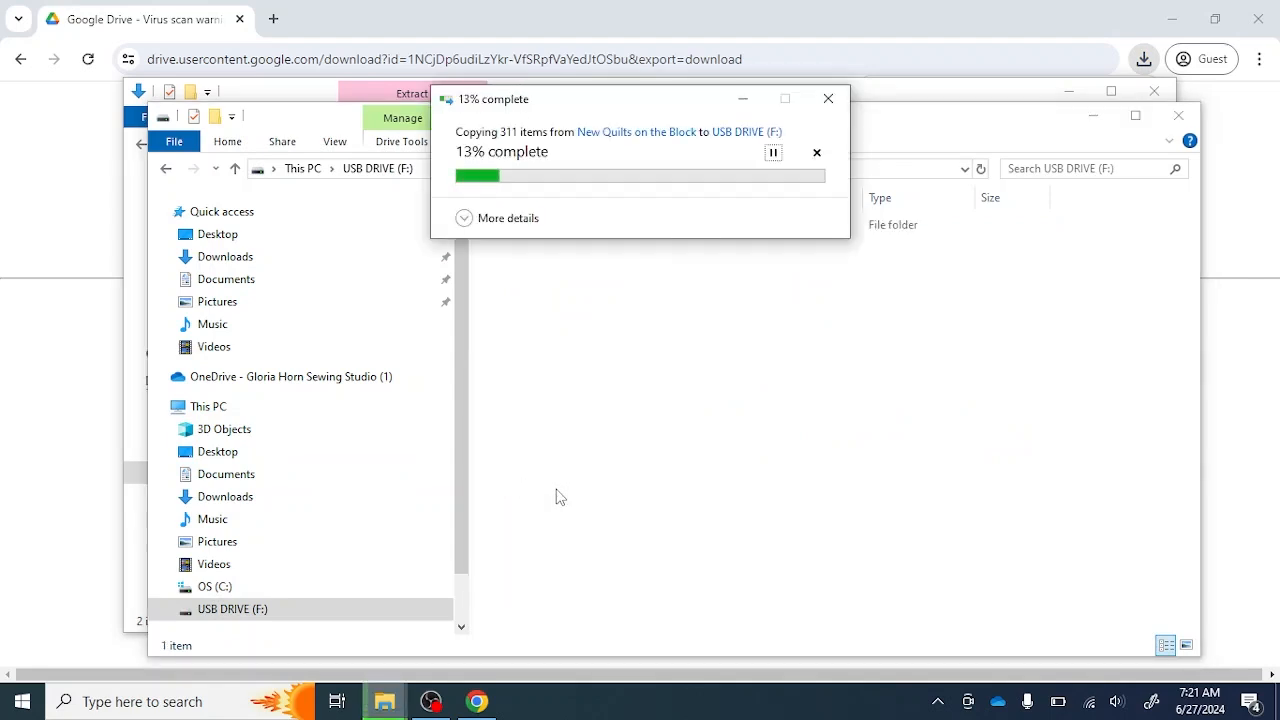